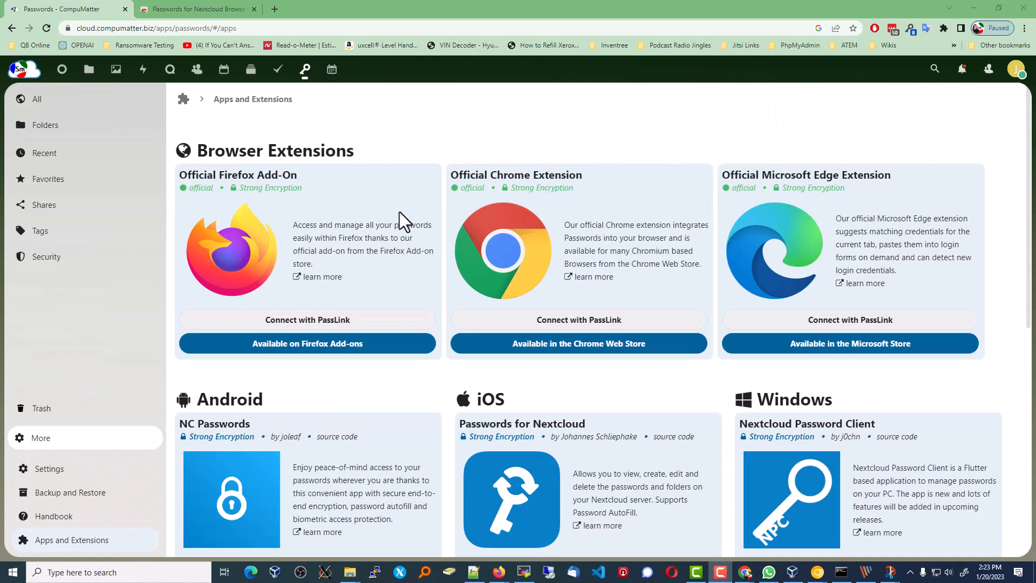
mouse_move(626, 244)
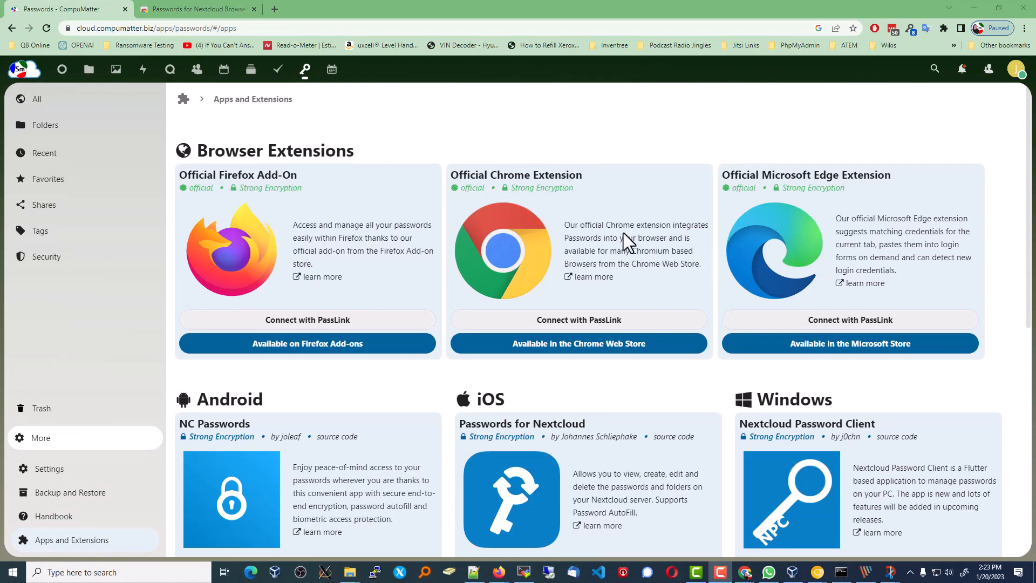
- Scroll the Chrome Web Store page to review the extension's listing details
scroll("down", 3)
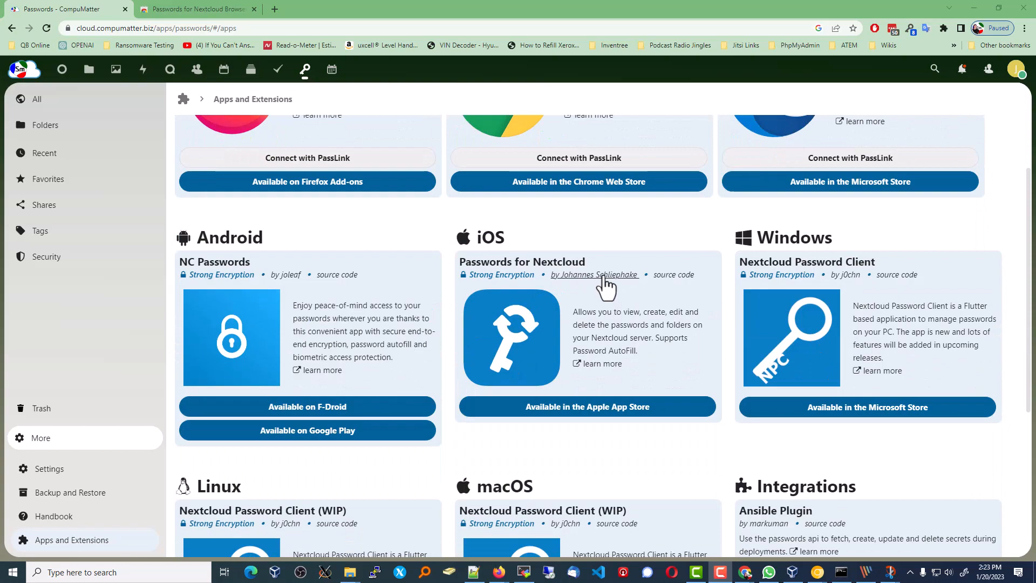
scroll("down", 3)
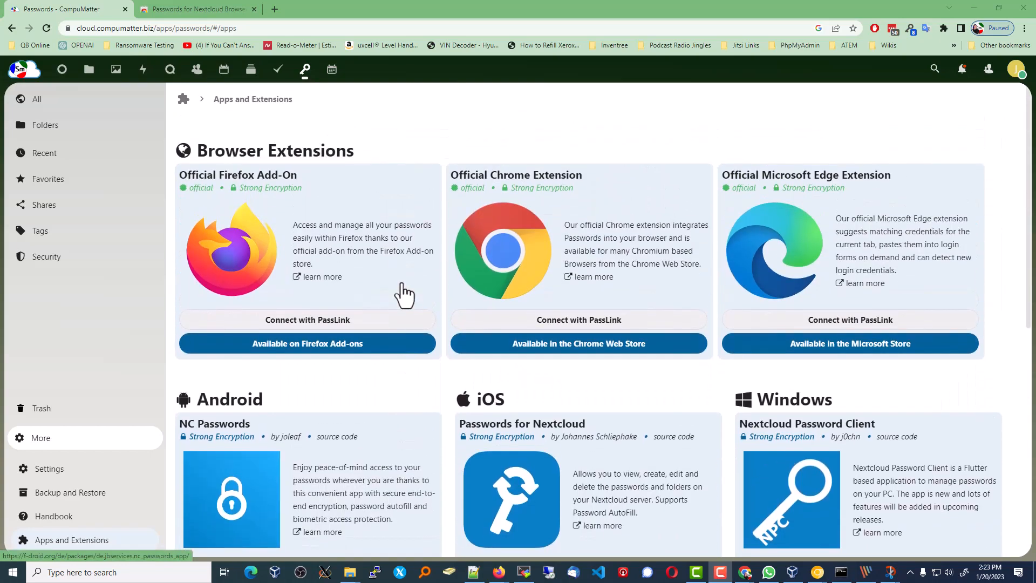
mouse_move(448, 265)
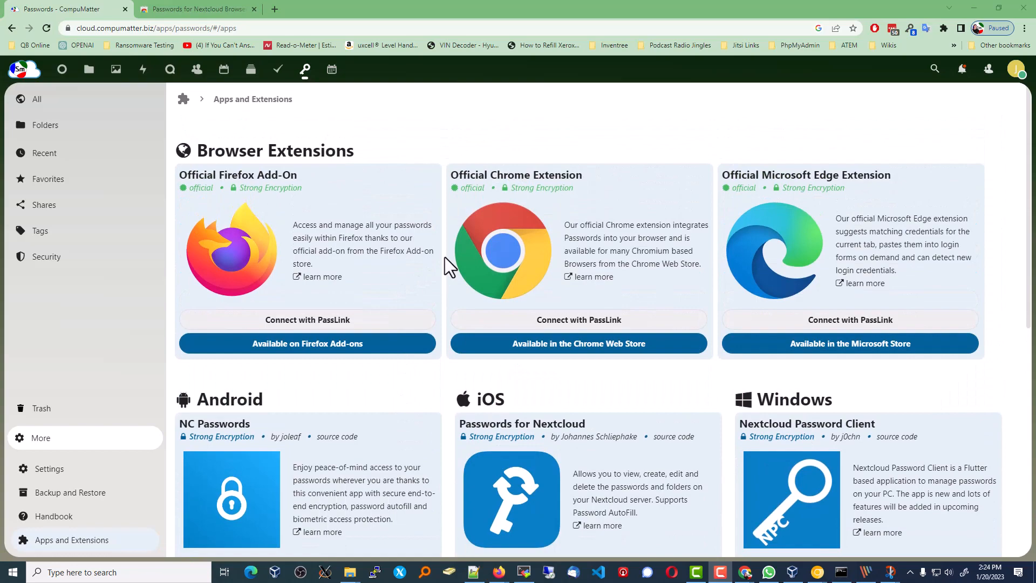
mouse_move(1024, 189)
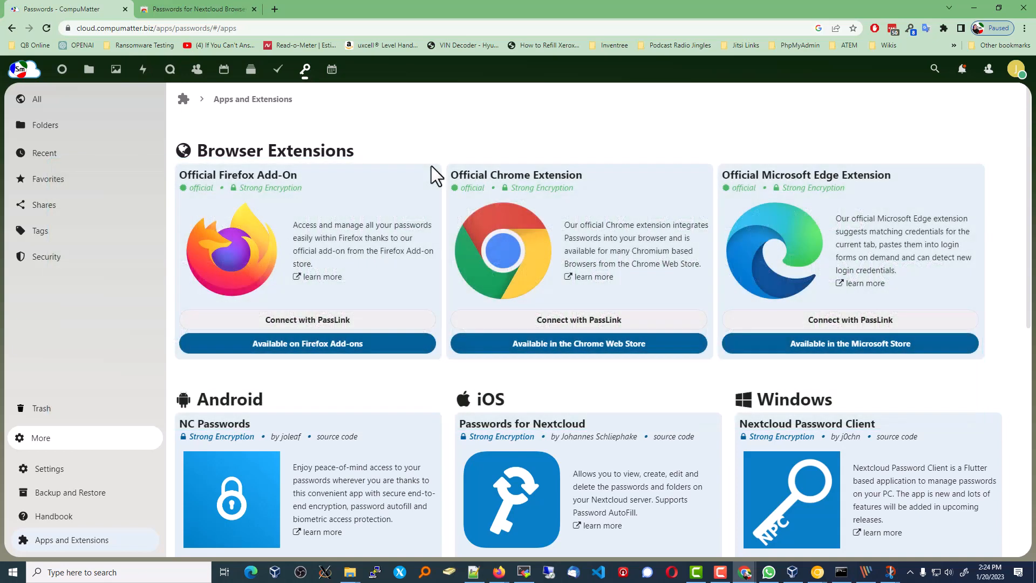
mouse_move(390, 137)
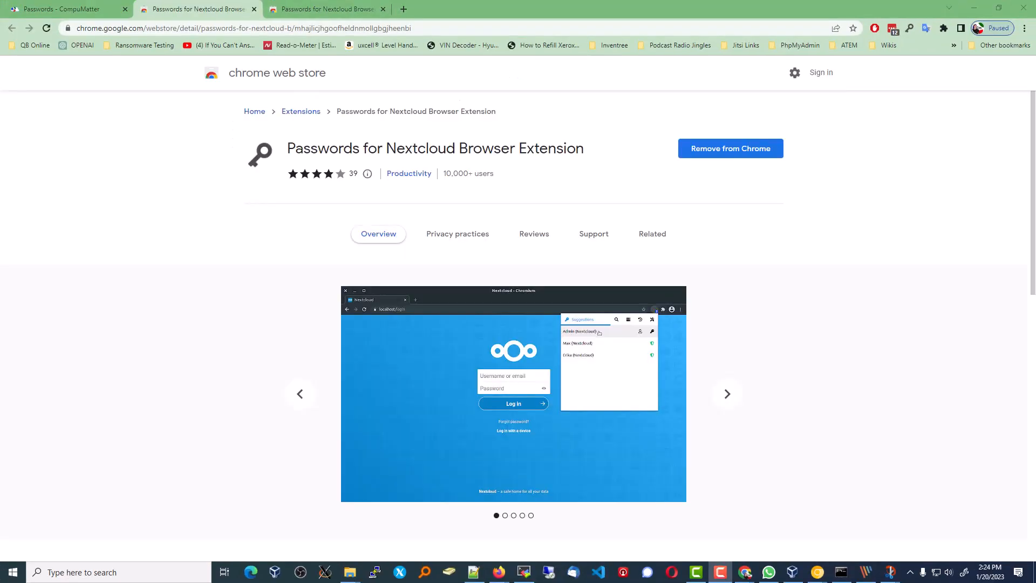
mouse_move(731, 157)
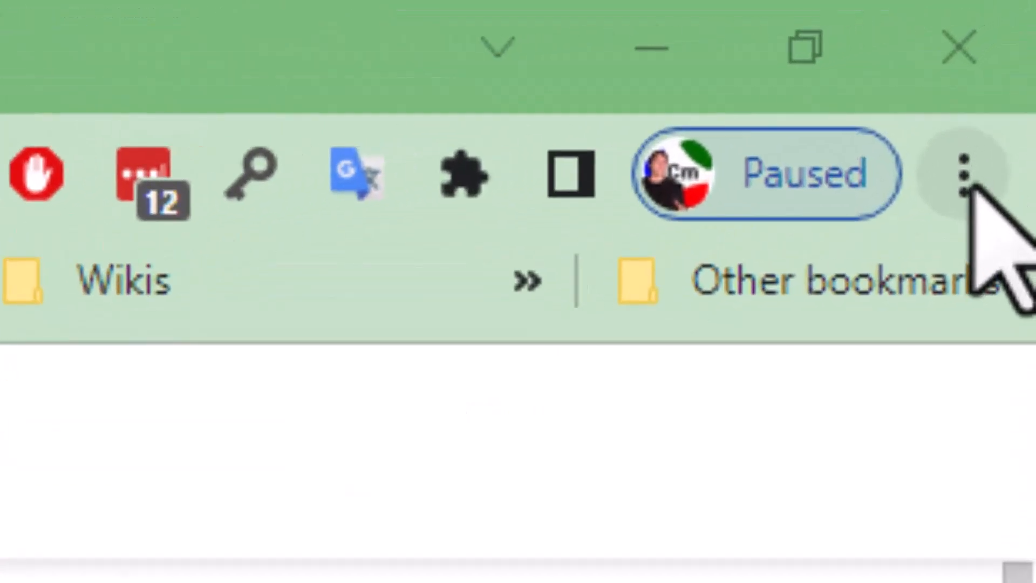
- Enable Passwords for Nextcloud 2.2.6 in Chrome's installed extensions list
left_click(962, 173)
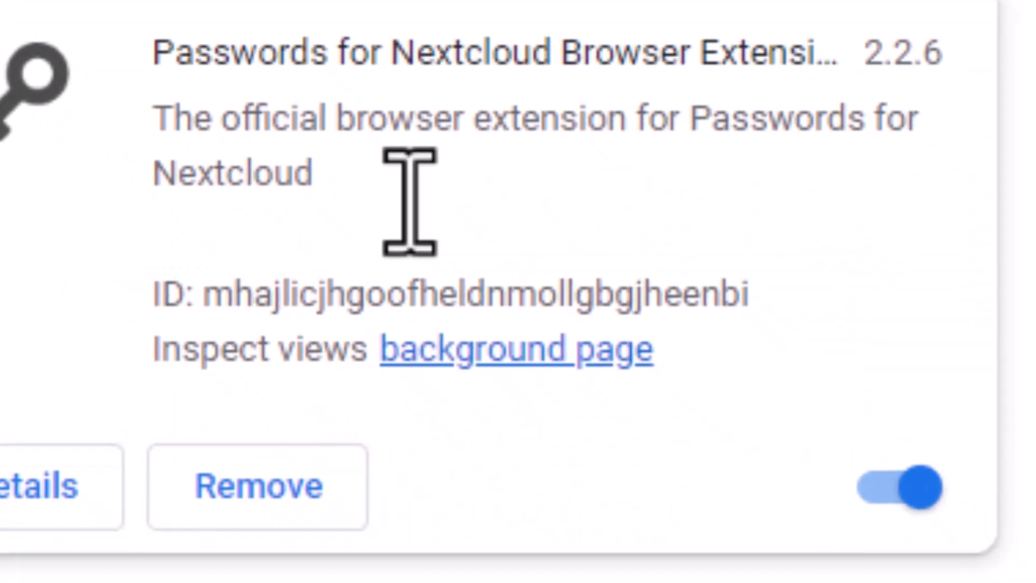
left_click(903, 488)
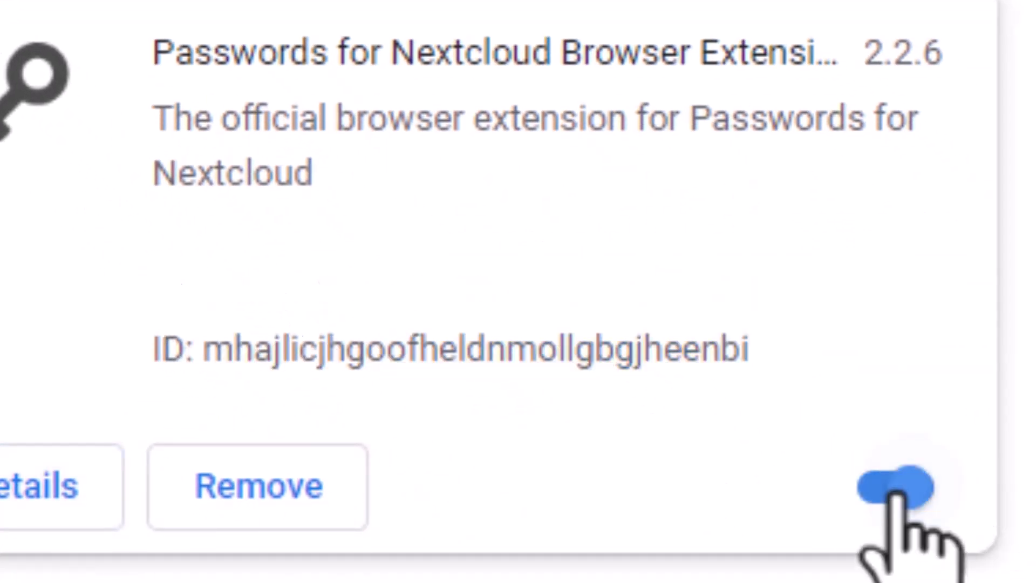
left_click(892, 489)
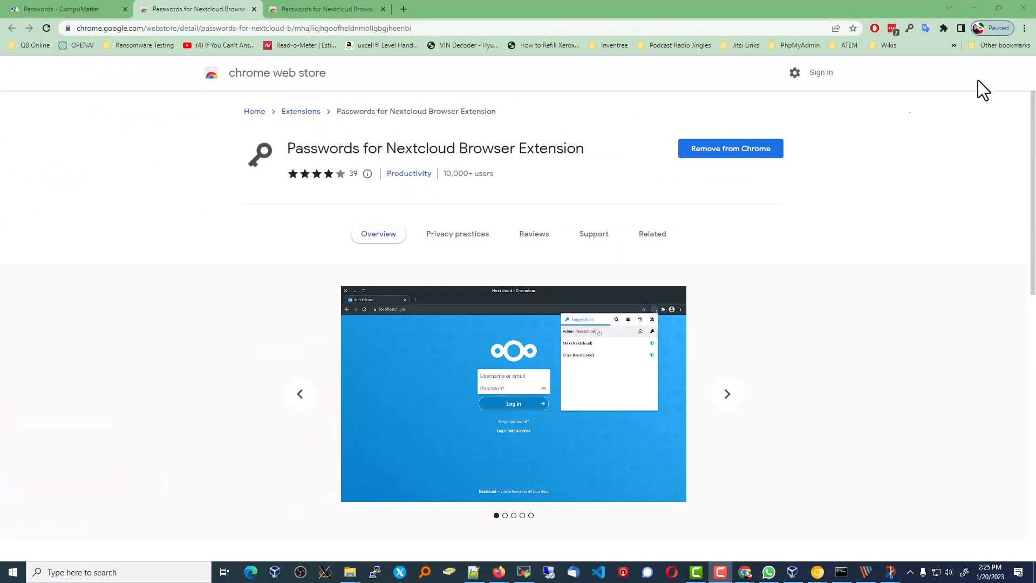
mouse_move(915, 34)
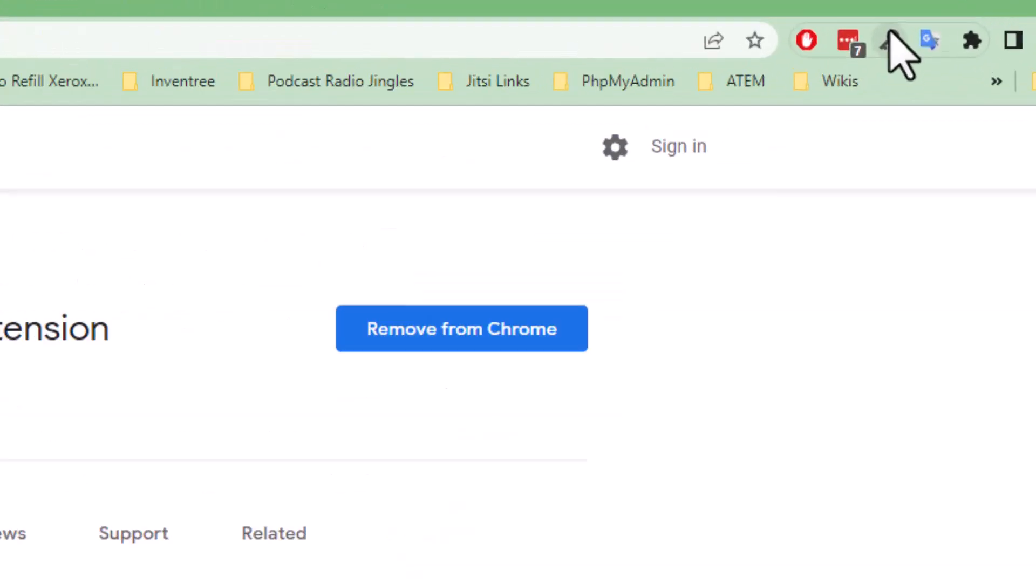
- Show the extension's Connect to Nextcloud popup with its PassLink instructions
left_click(884, 41)
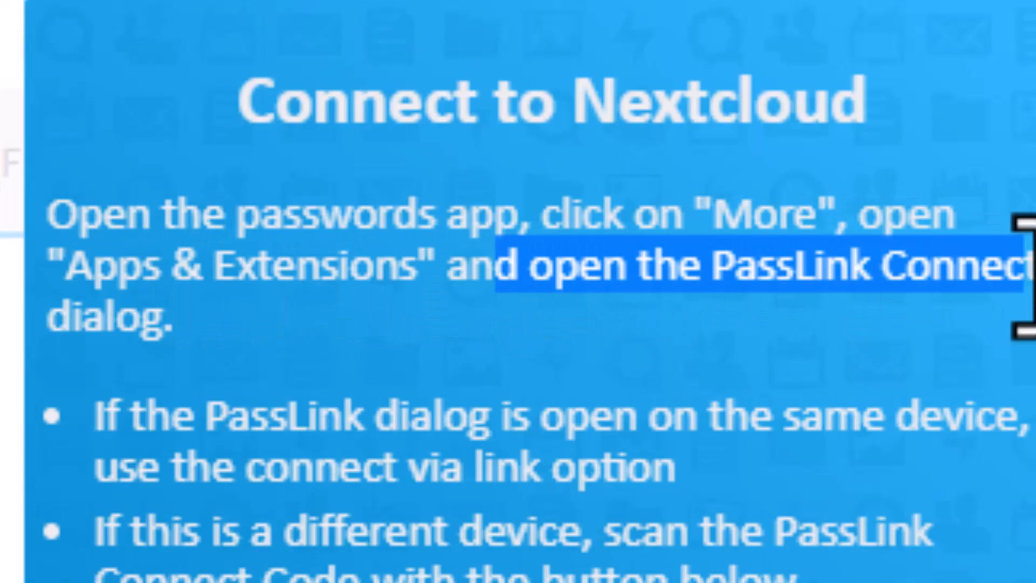
left_click(164, 332)
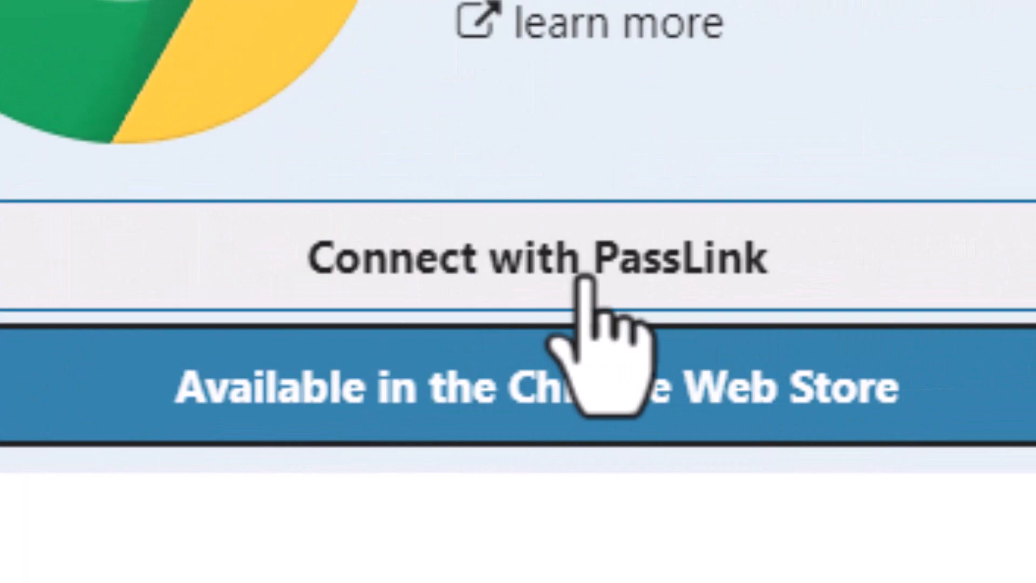
- Start Connect with PassLink to get the new-device QR code and link option
left_click(573, 274)
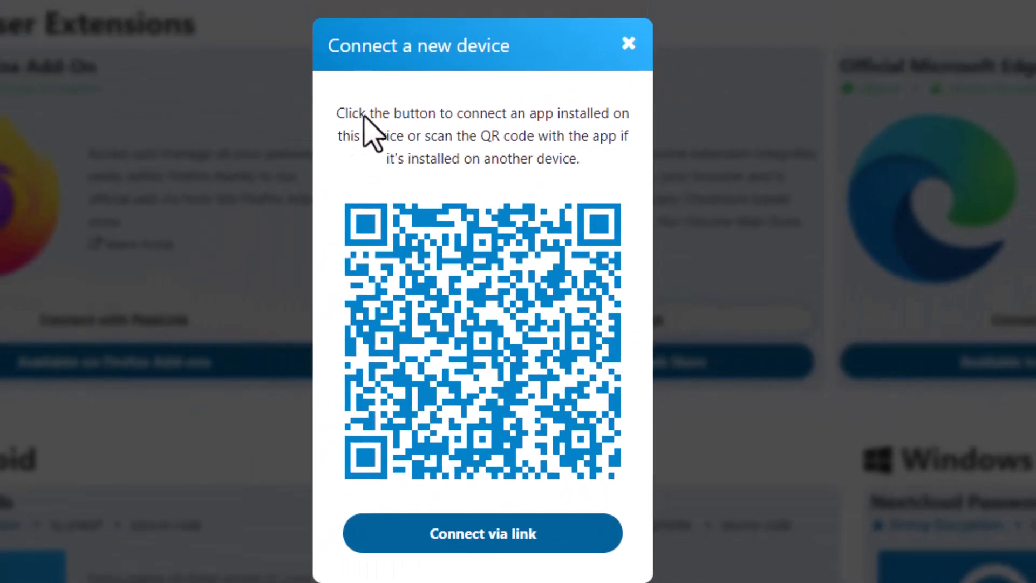
mouse_move(565, 151)
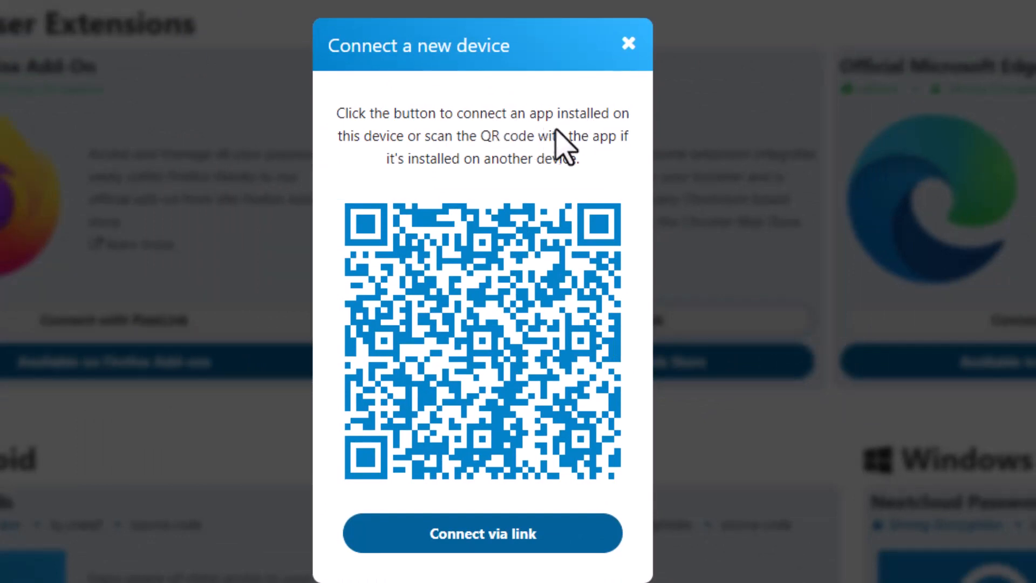
mouse_move(500, 237)
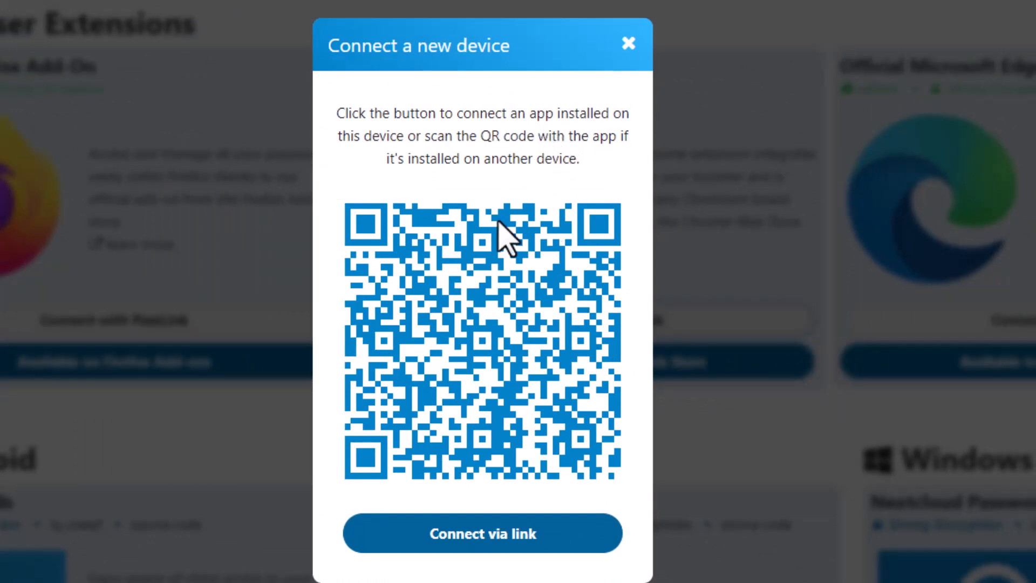
mouse_move(476, 315)
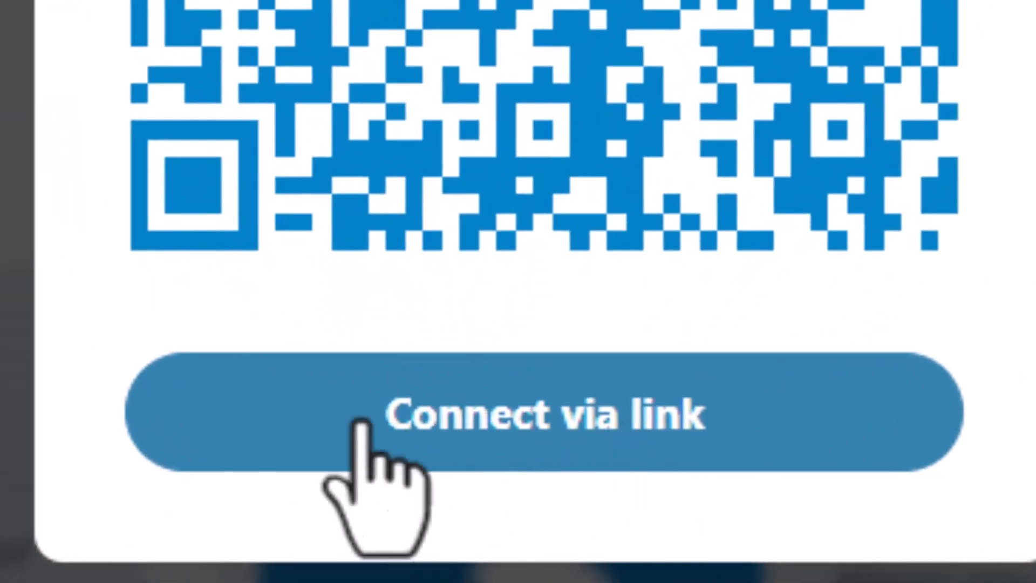
mouse_move(600, 447)
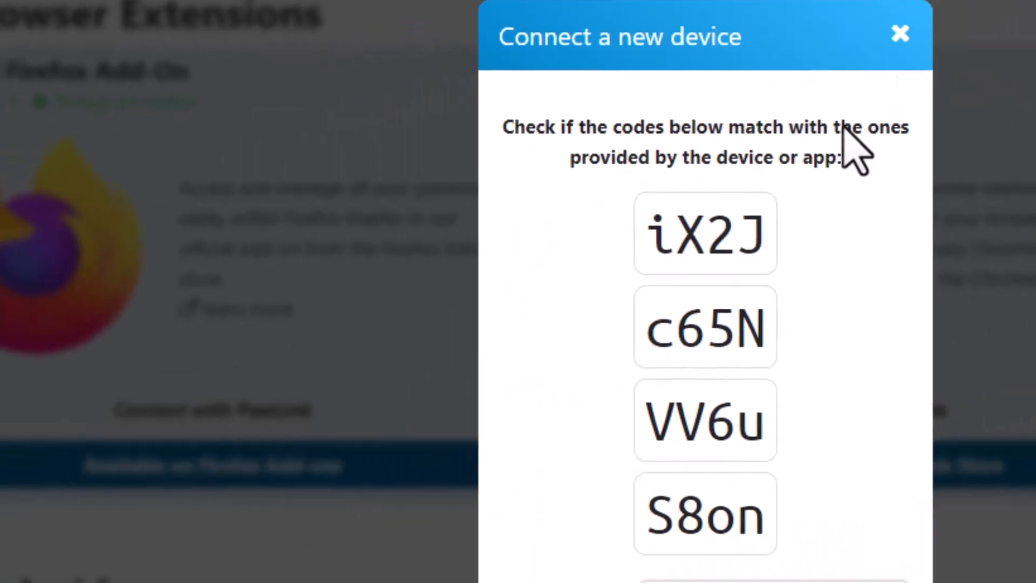
mouse_move(679, 414)
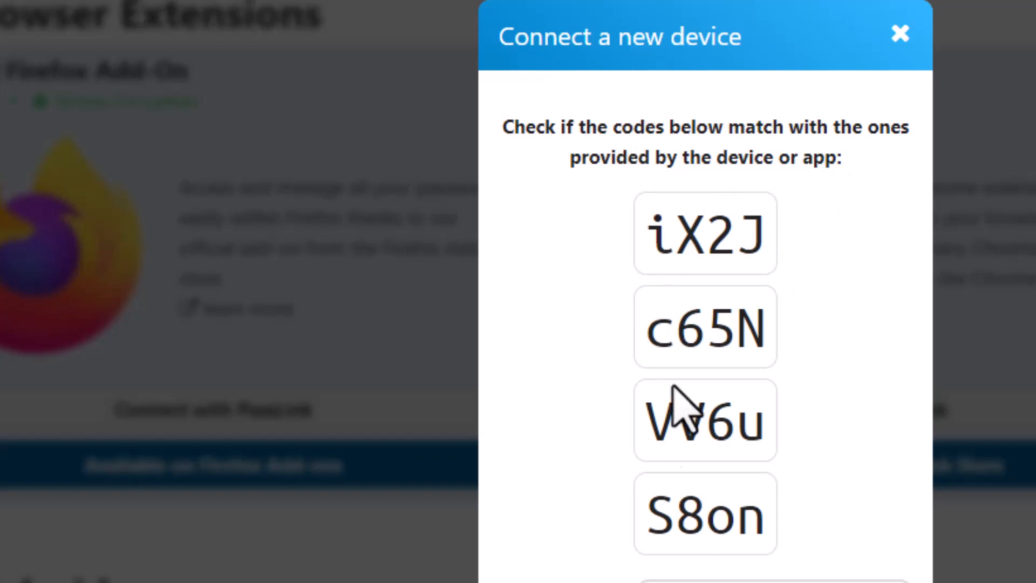
mouse_move(680, 505)
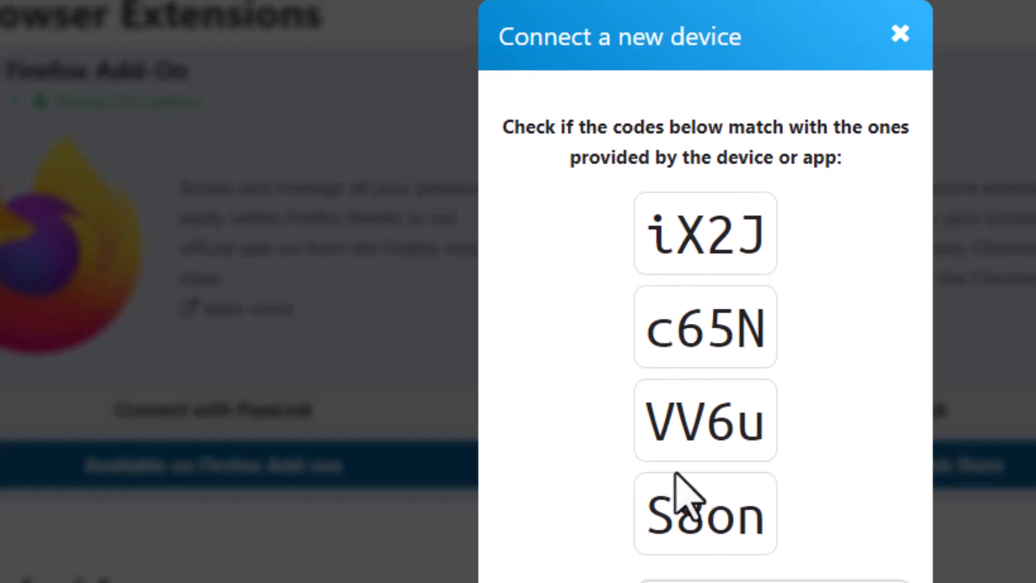
mouse_move(681, 484)
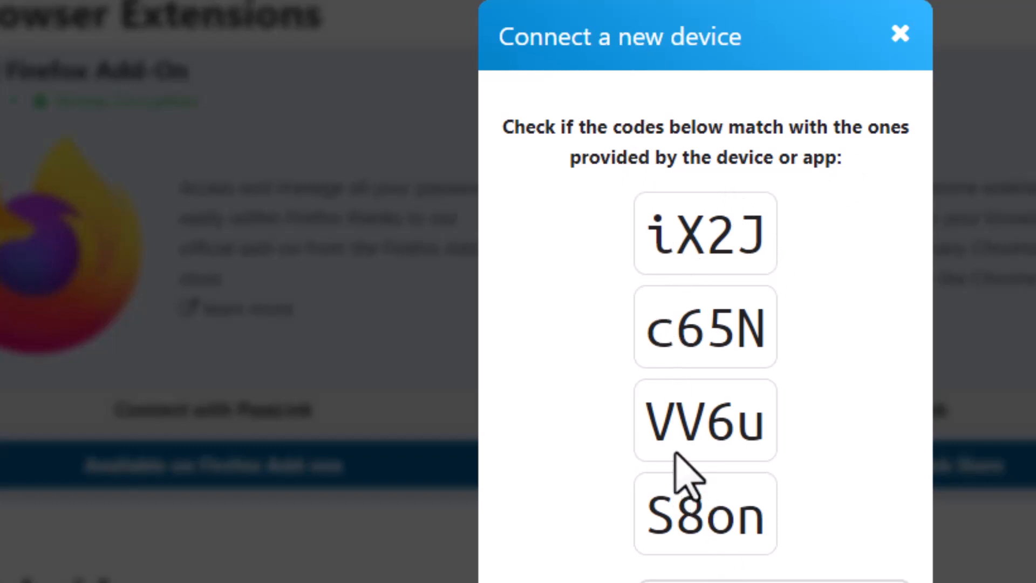
mouse_move(694, 425)
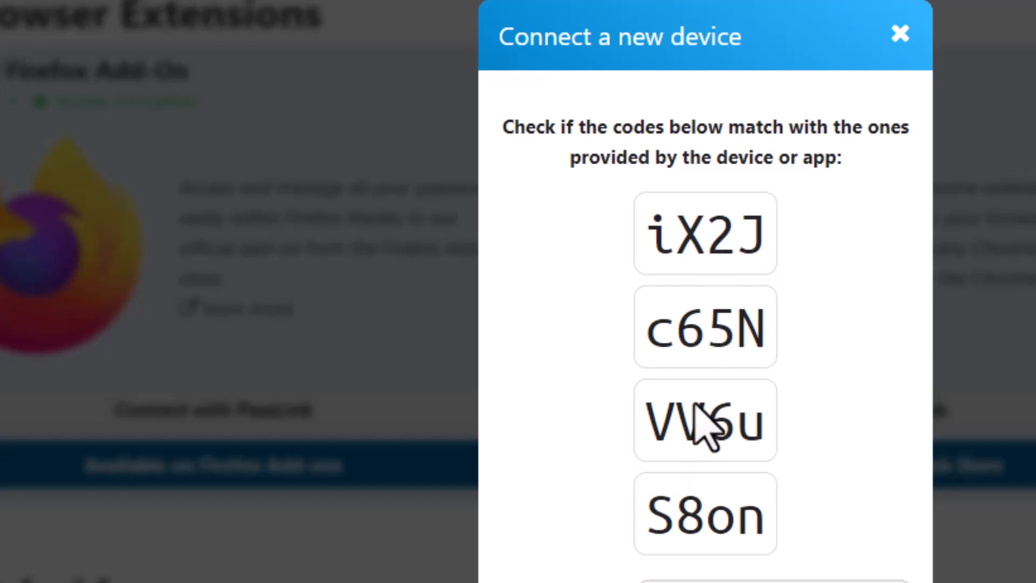
mouse_move(523, 372)
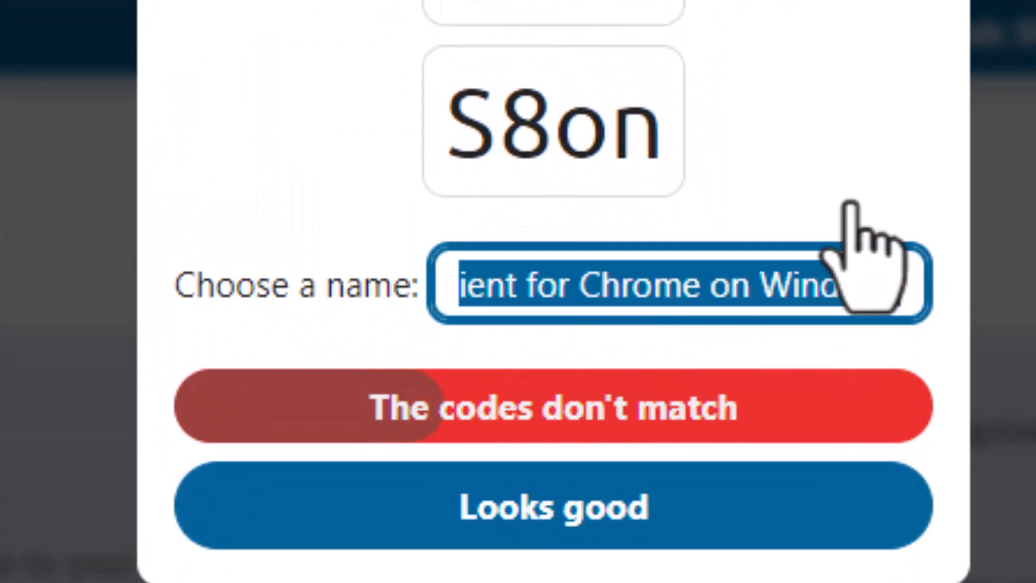
- Name the device 'ServerMatter Passwords', confirm the codes match and finish the connection
type("ServerMatter Passwords")
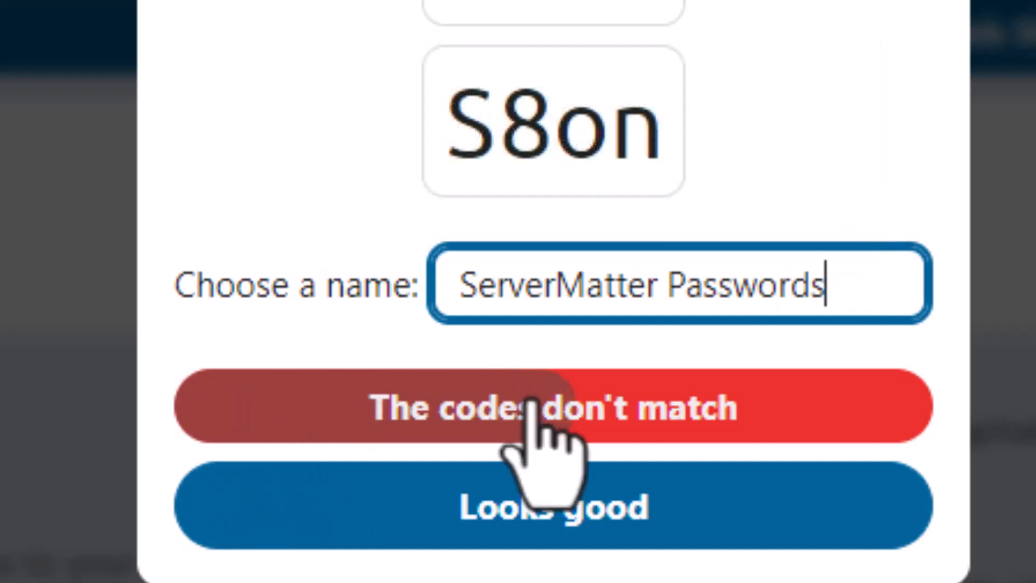
mouse_move(611, 440)
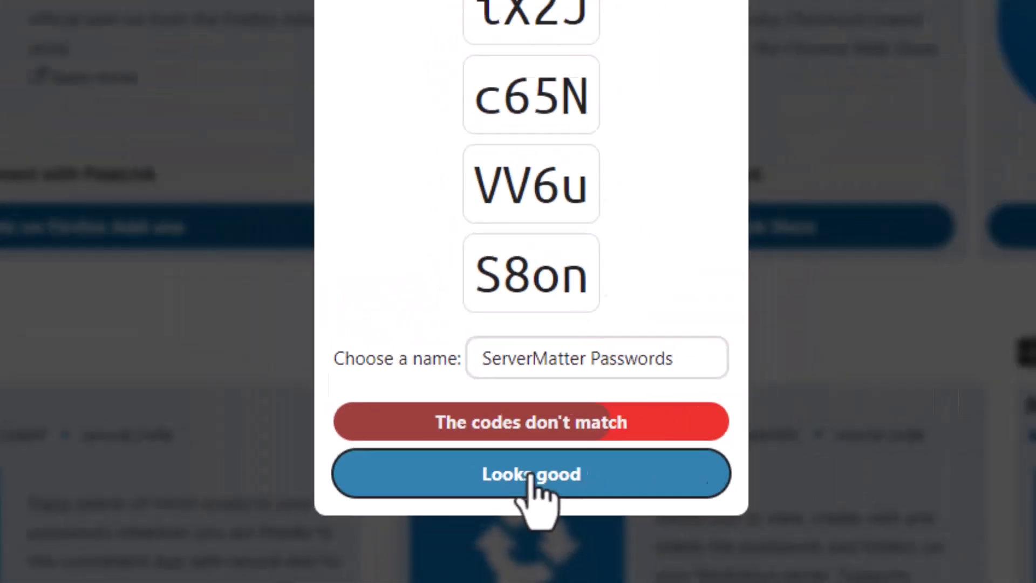
left_click(531, 475)
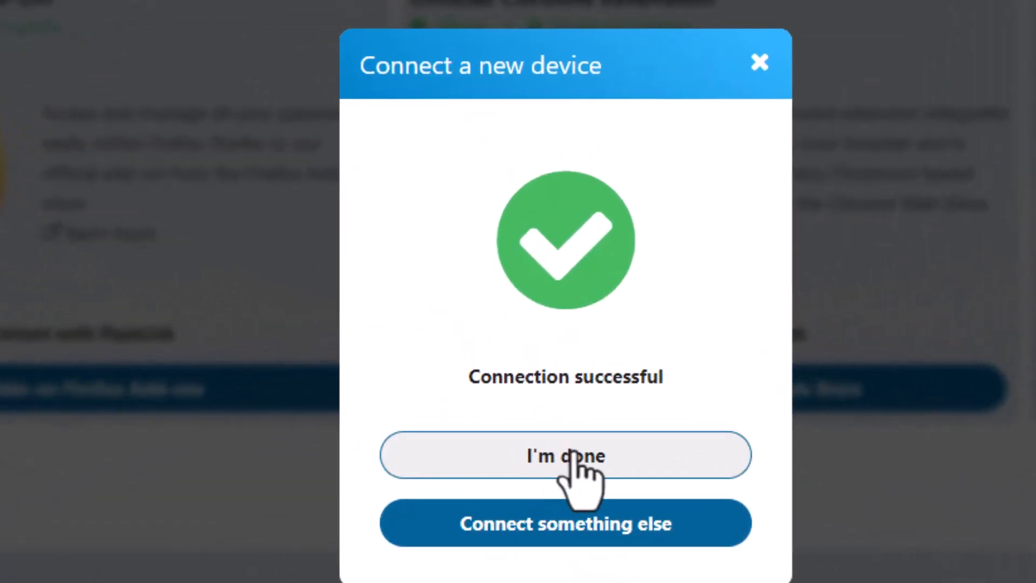
left_click(568, 456)
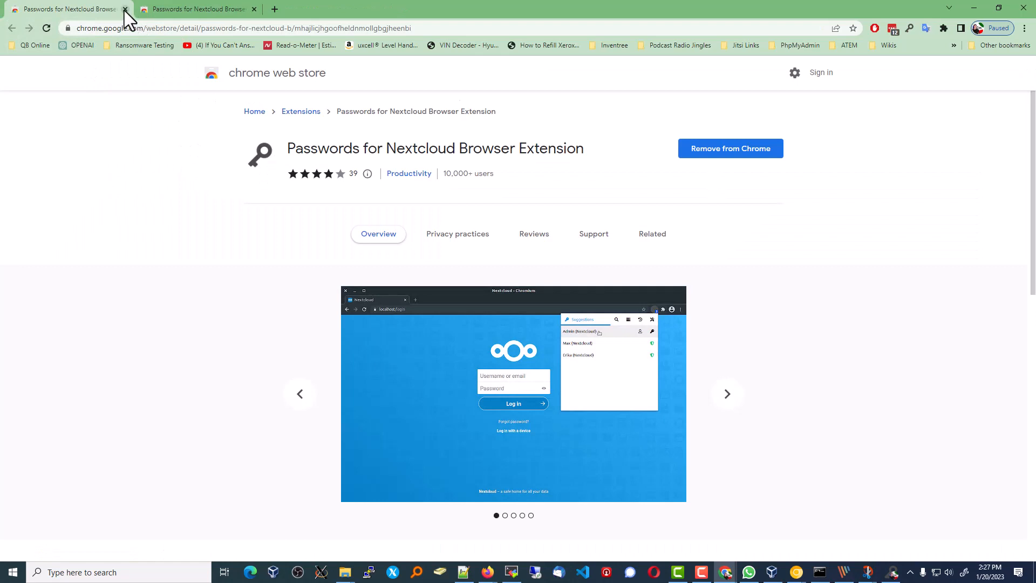
- Close the extra tab and search saved passwords for 'expert' from the toolbar popup
left_click(125, 8)
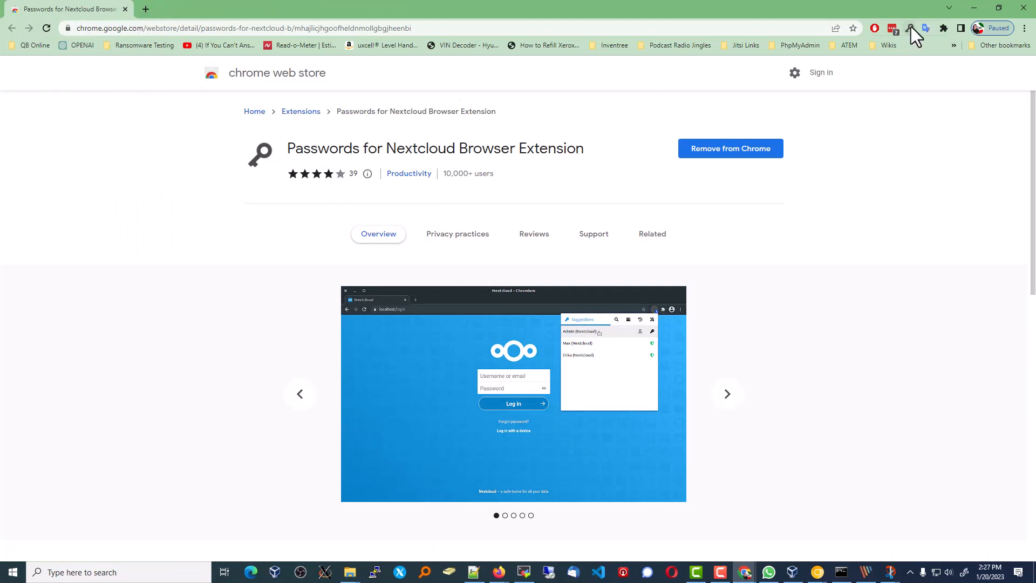
left_click(909, 28)
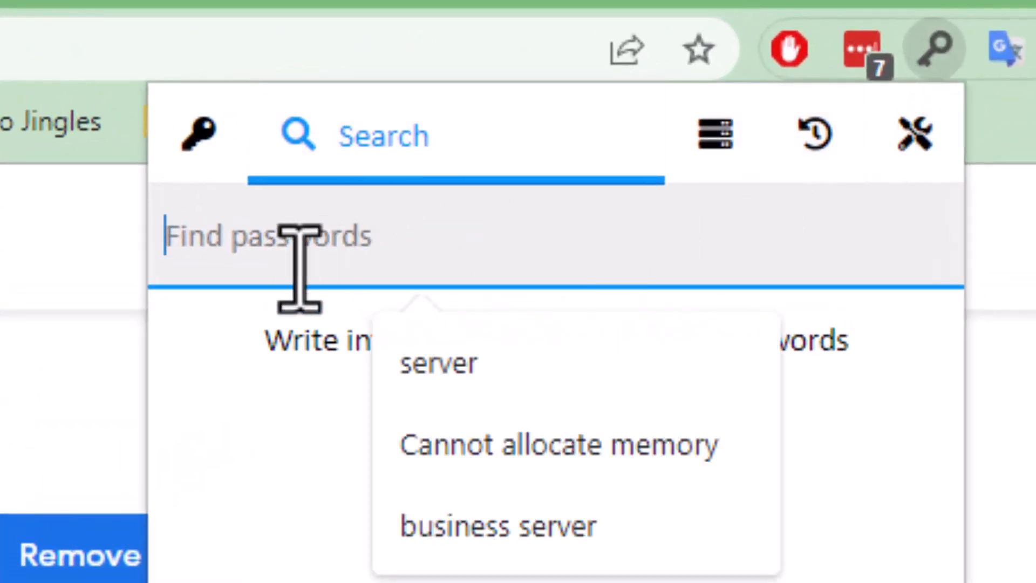
type("e")
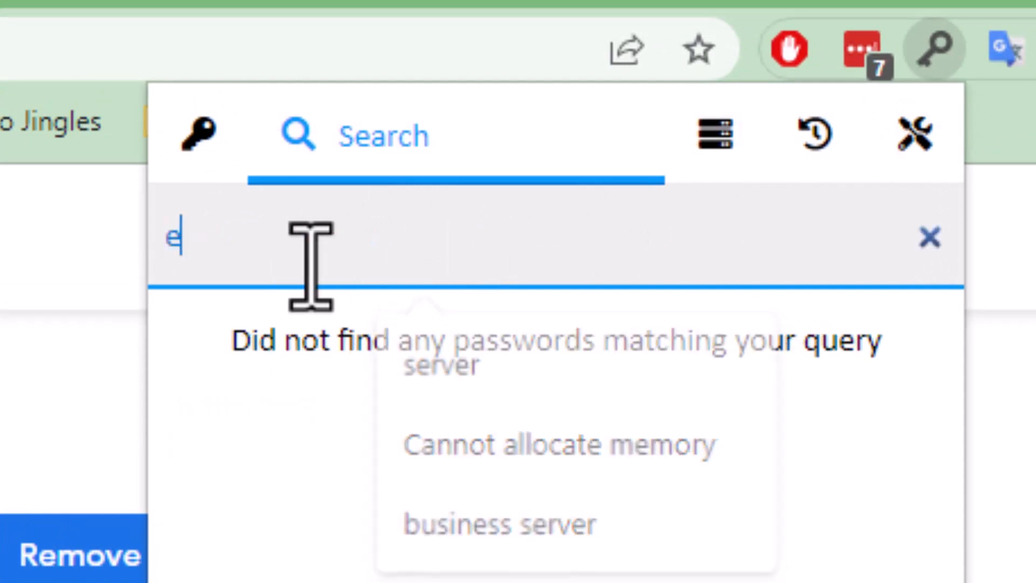
type("xpert")
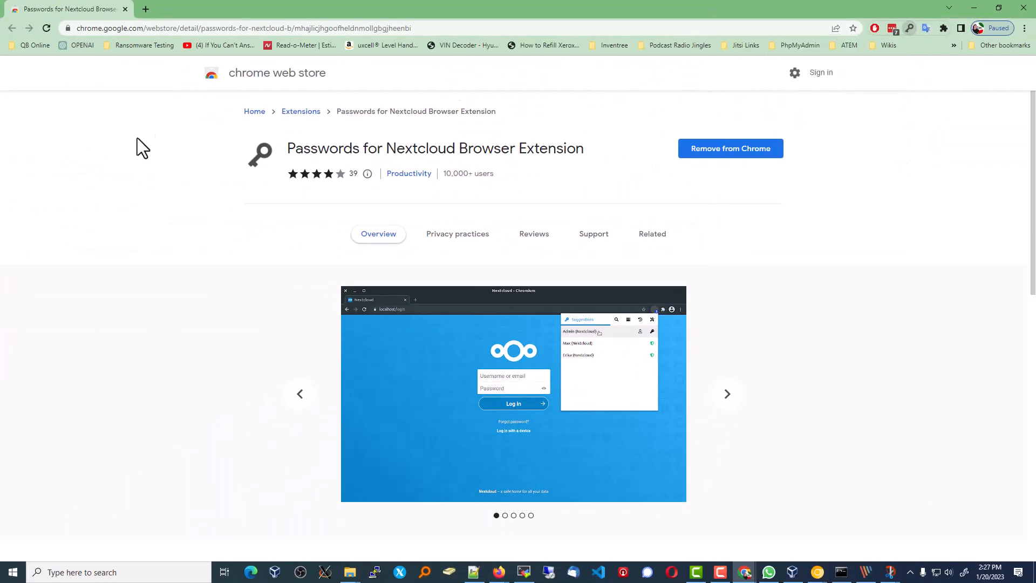
mouse_move(202, 181)
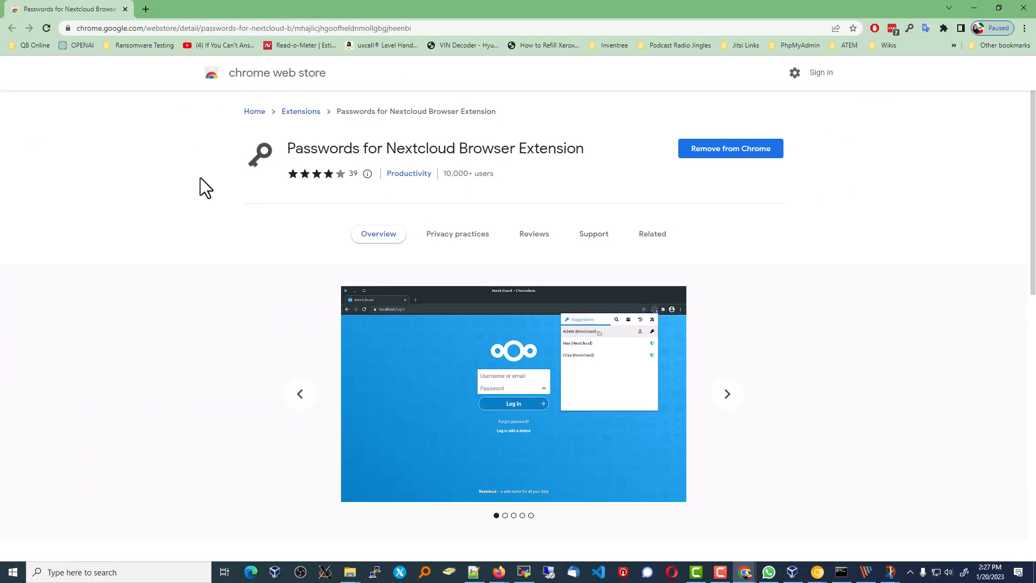